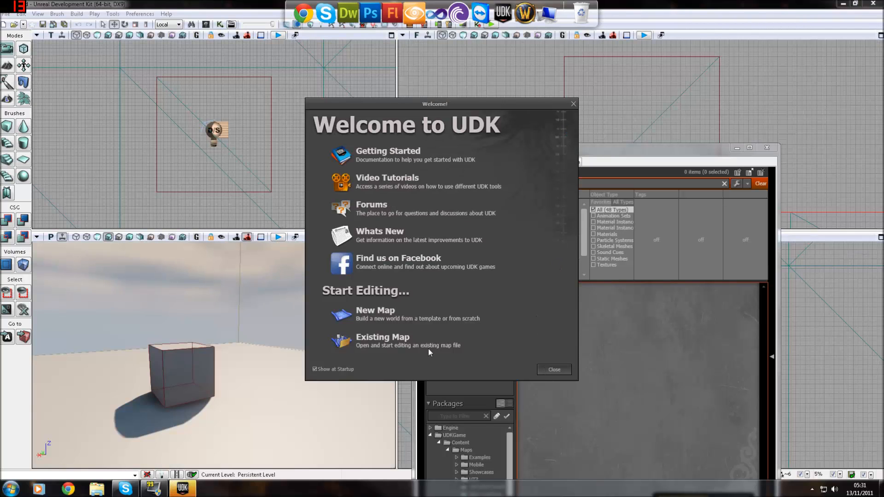
- Open the existing test map from the Welcome screen and dismiss the Welcome dialog
left_click(382, 337)
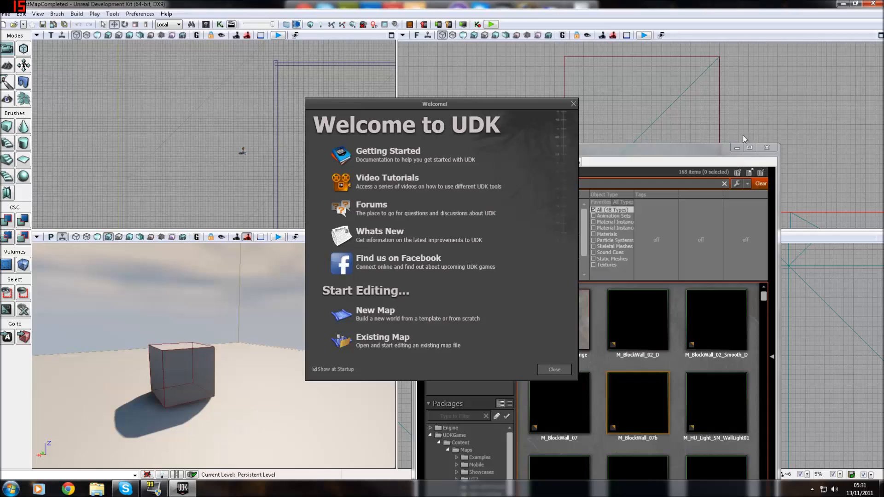
left_click(553, 369)
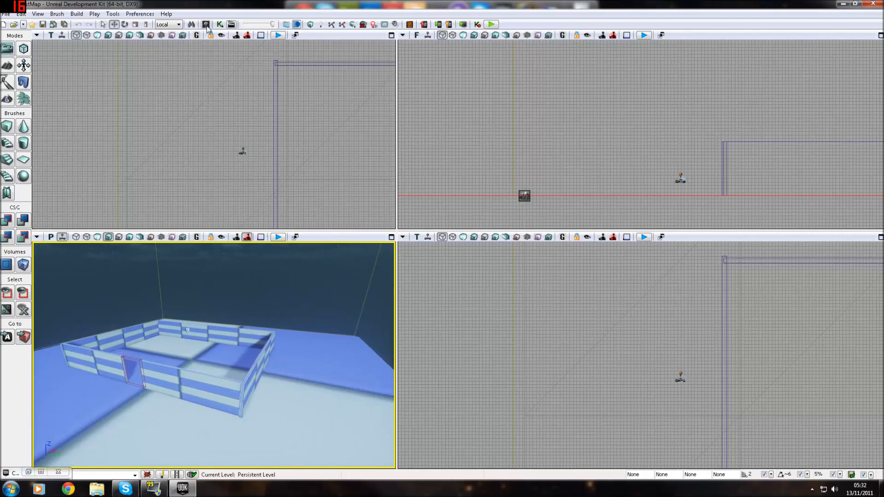
mouse_move(206, 24)
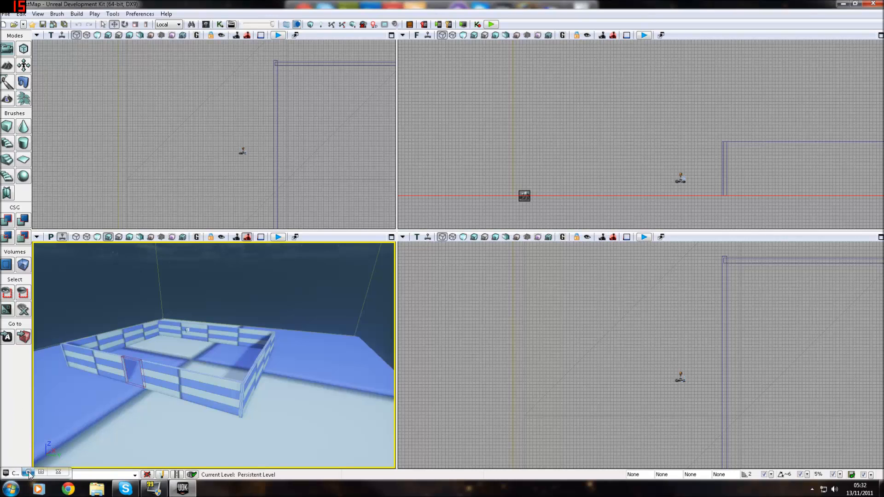
- Bring up the Content Browser, narrow the 'dirt' results to materials and maximize it
left_click(28, 473)
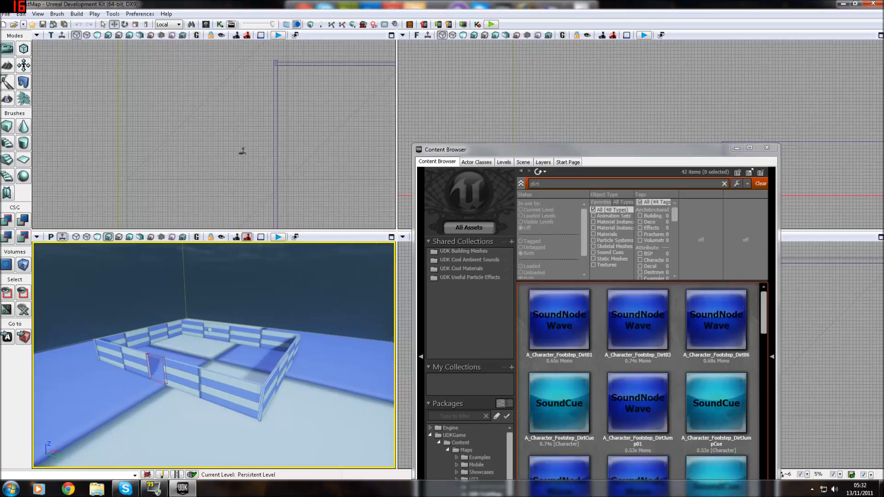
left_click(593, 234)
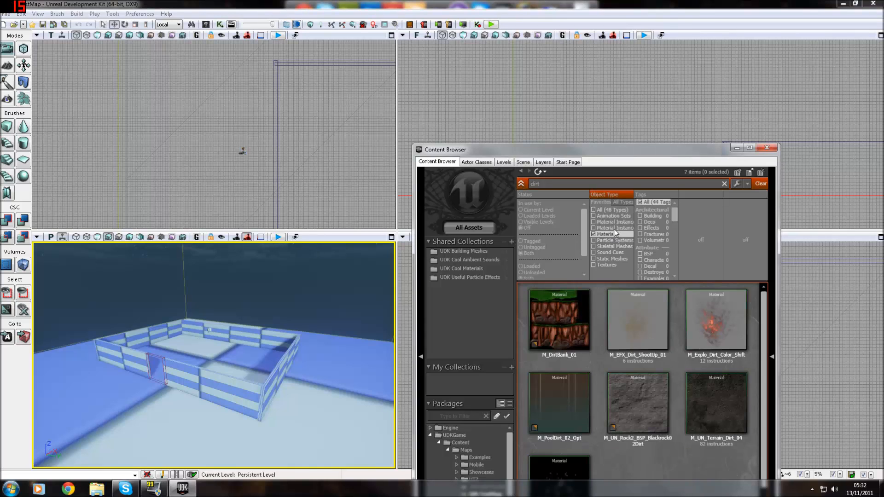
left_click(749, 147)
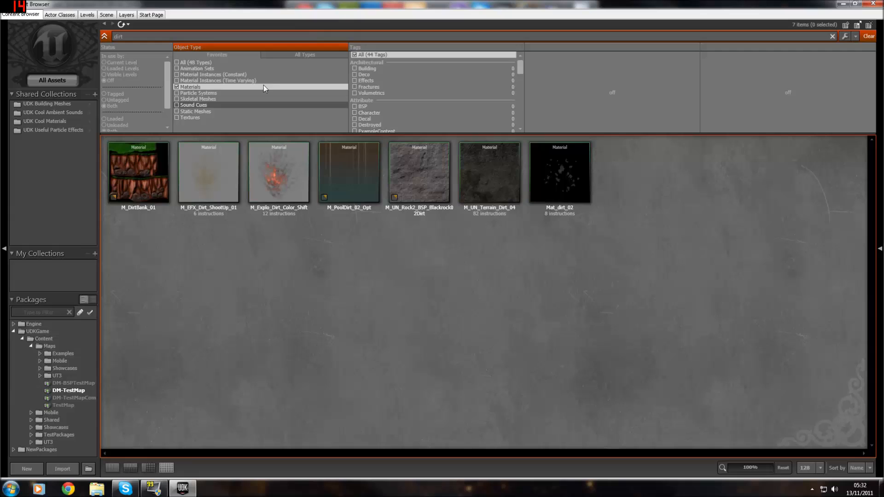
- Try the material instance and material Object Type filters, ending with only Textures ticked
left_click(177, 73)
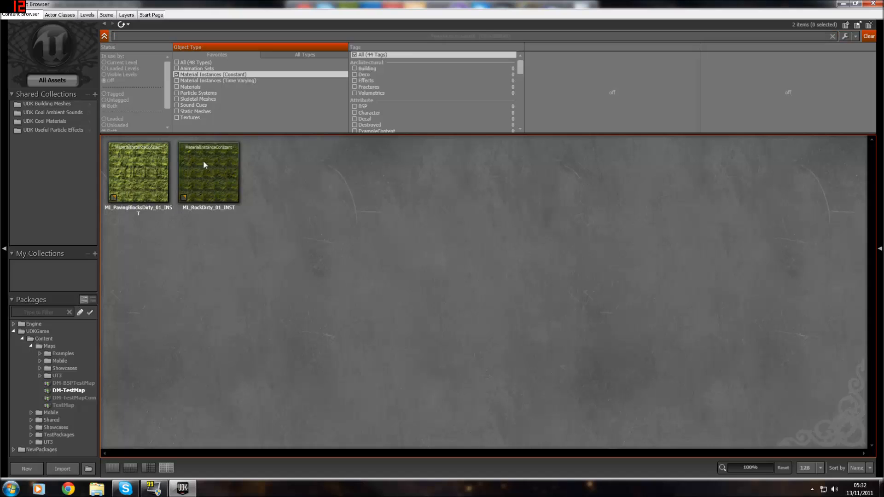
left_click(177, 80)
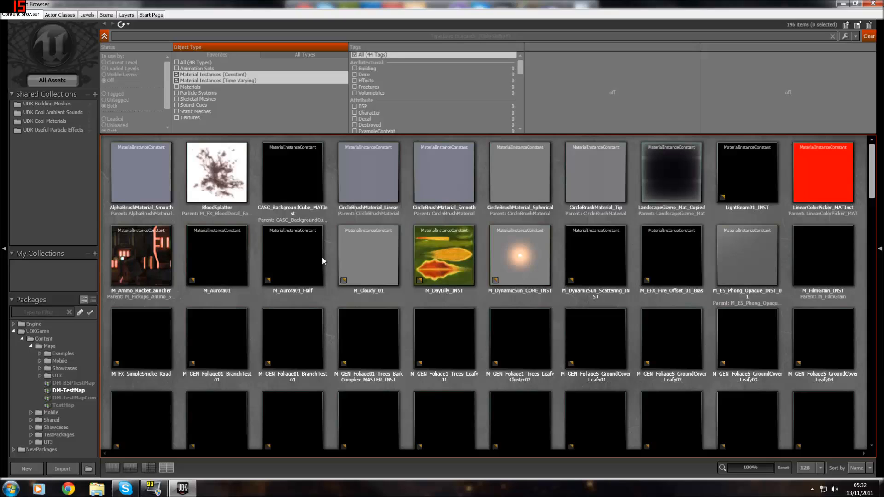
mouse_move(368, 260)
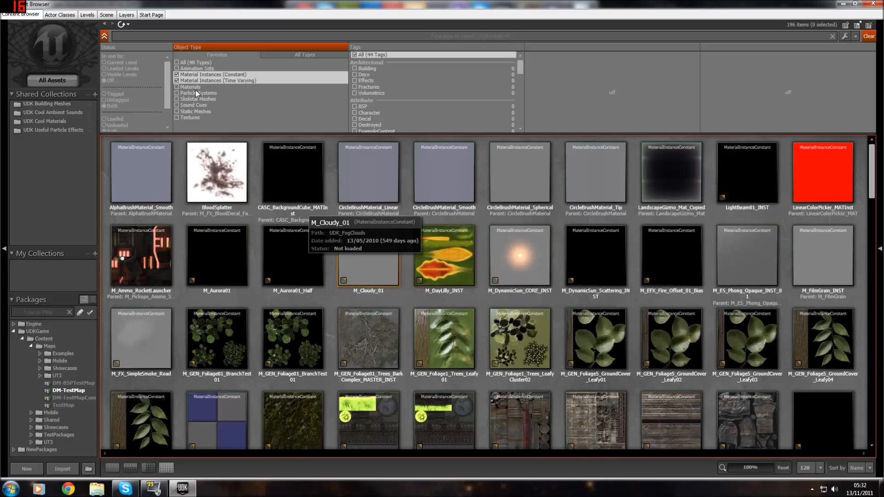
left_click(177, 87)
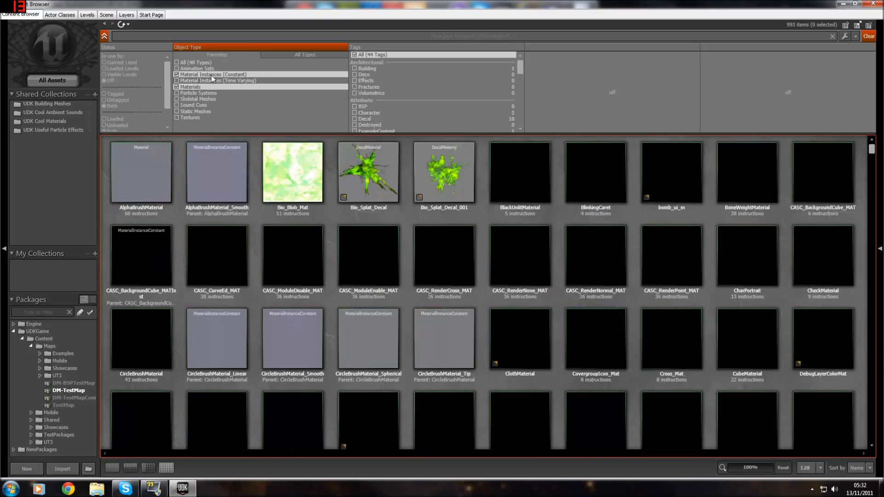
left_click(177, 74)
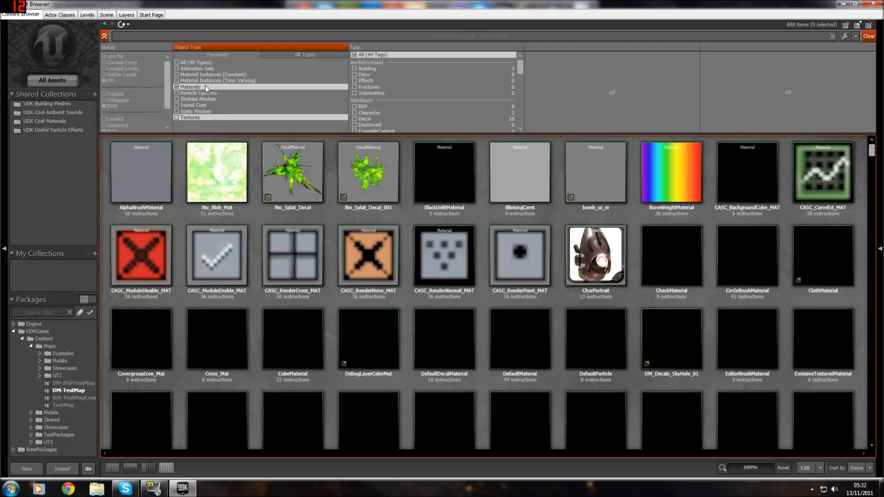
left_click(178, 118)
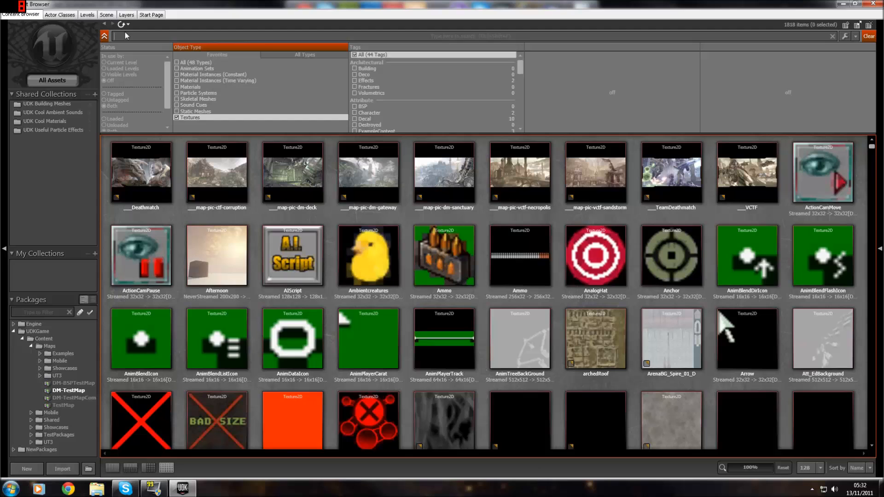
- Search 'rock' and create a new material T_RockFace1_Mat from the T_RockFace1 texture
type("rock")
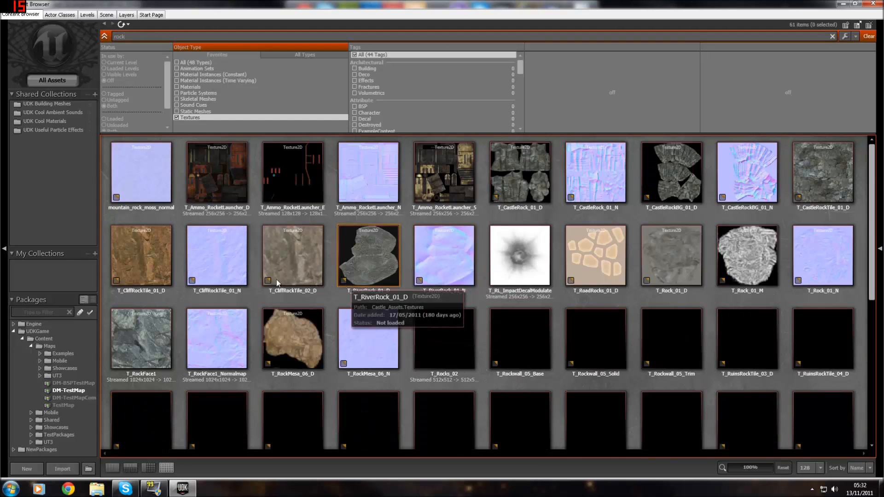
left_click(141, 338)
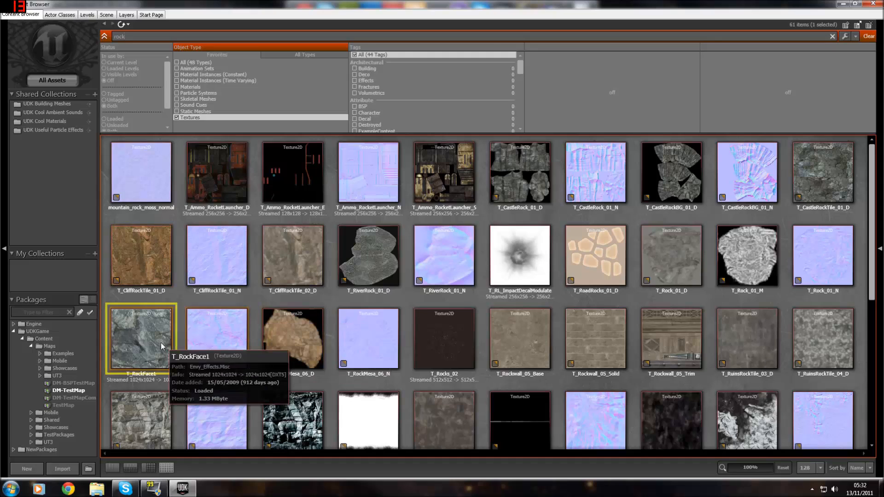
right_click(141, 338)
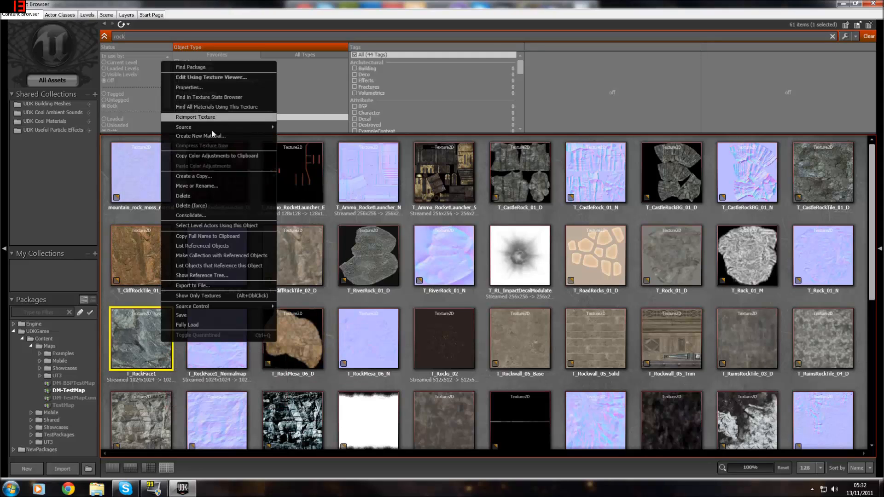
mouse_move(200, 136)
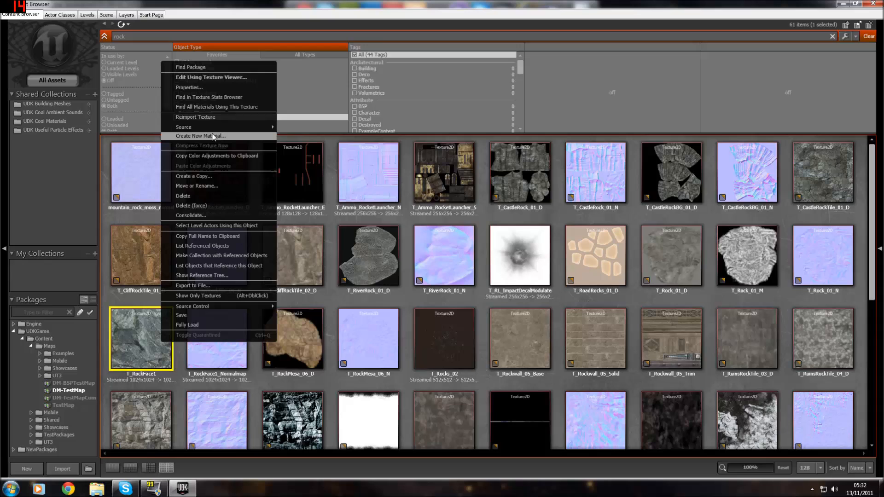
left_click(201, 136)
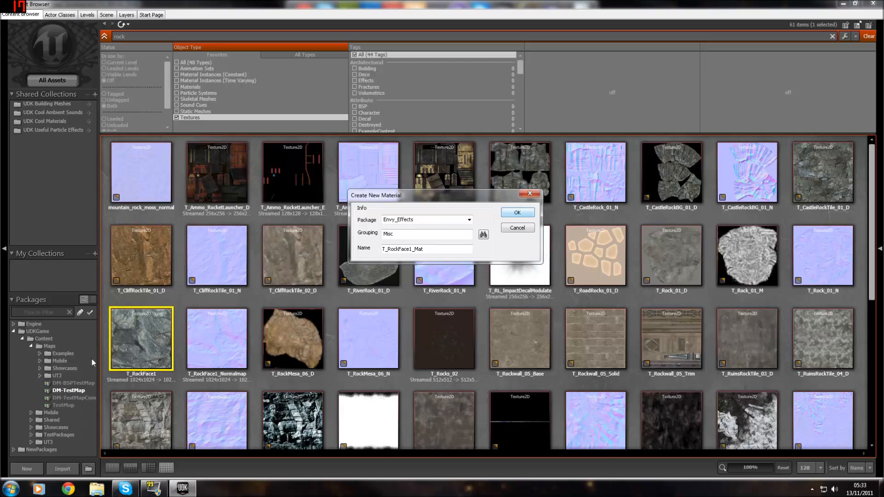
left_click(515, 213)
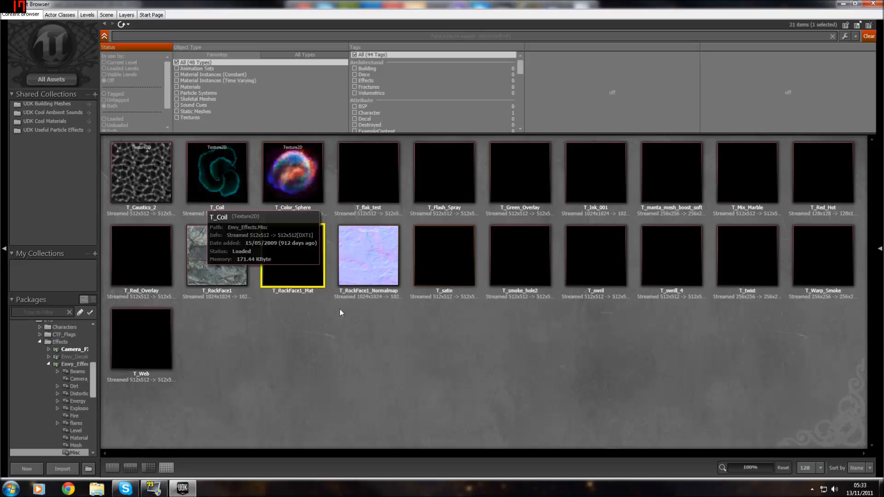
- Open the new T_RockFace1_Mat material in the material editor
right_click(292, 257)
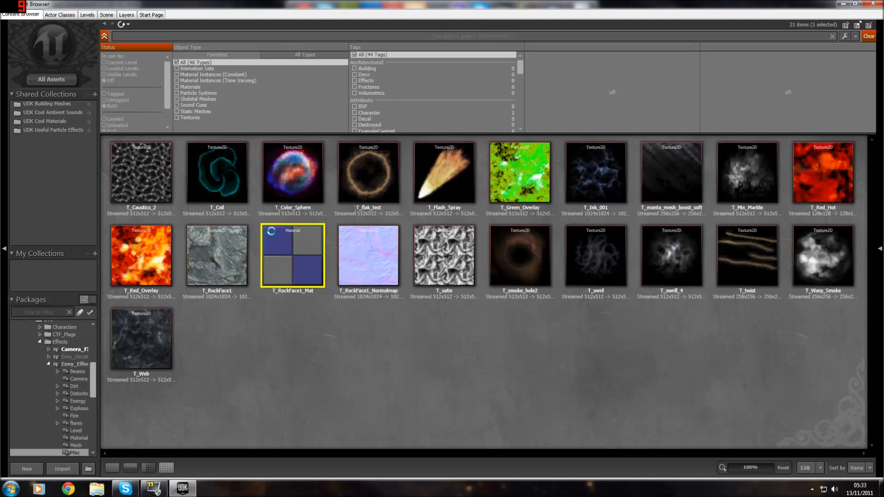
double_click(292, 257)
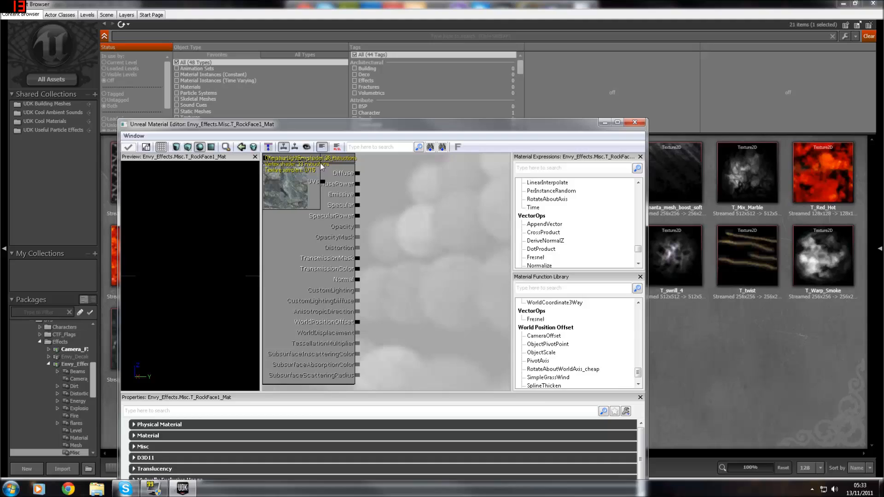
- Wire the rock Texture Sample into Diffuse, apply the change and restore the browser window
left_click(314, 202)
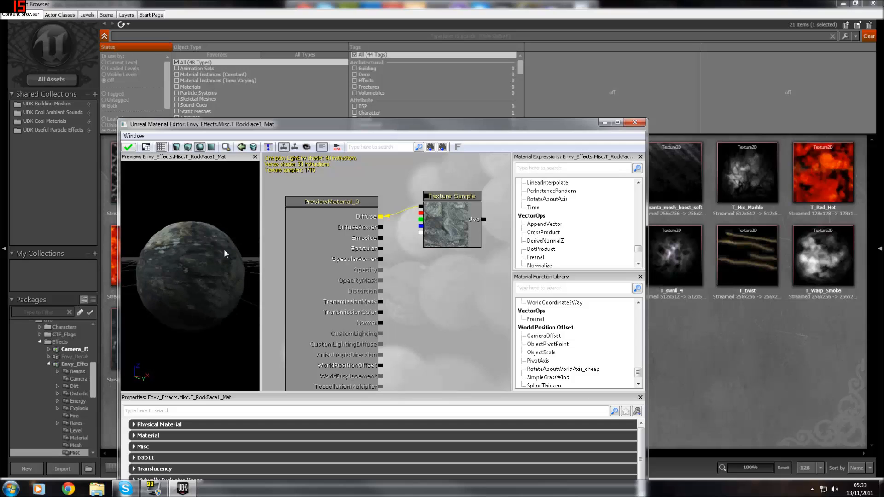
left_click(129, 148)
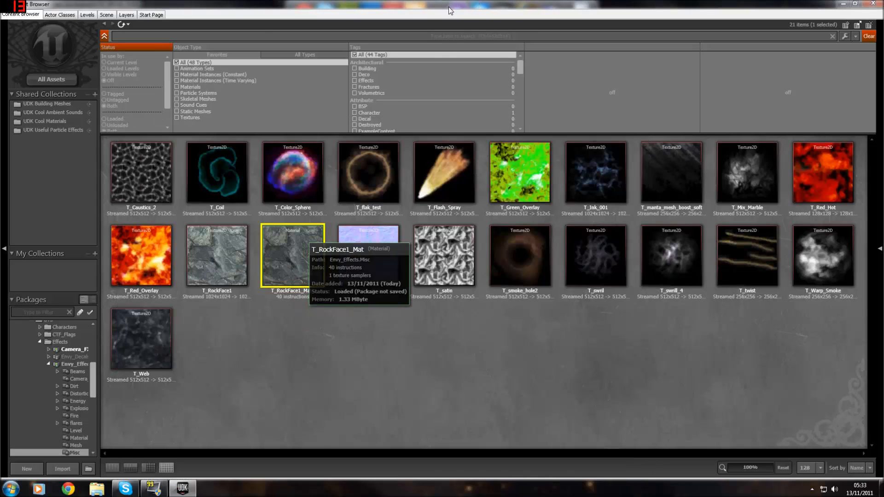
left_click(854, 3)
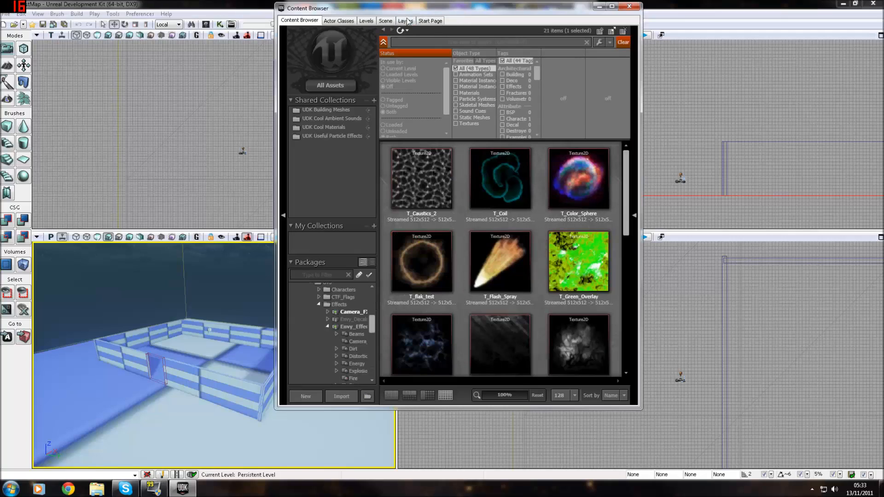
mouse_move(413, 40)
type("dirt")
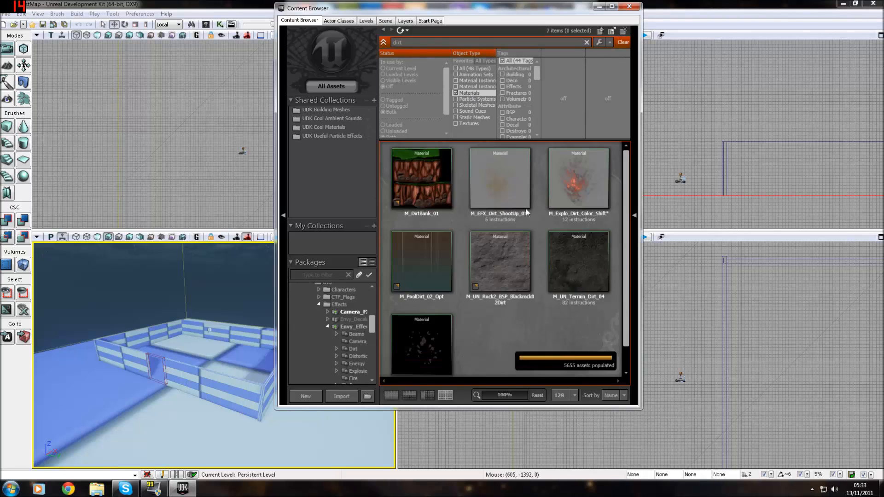
- Enter Terrain Editing mode for Terrain_1
left_click(578, 260)
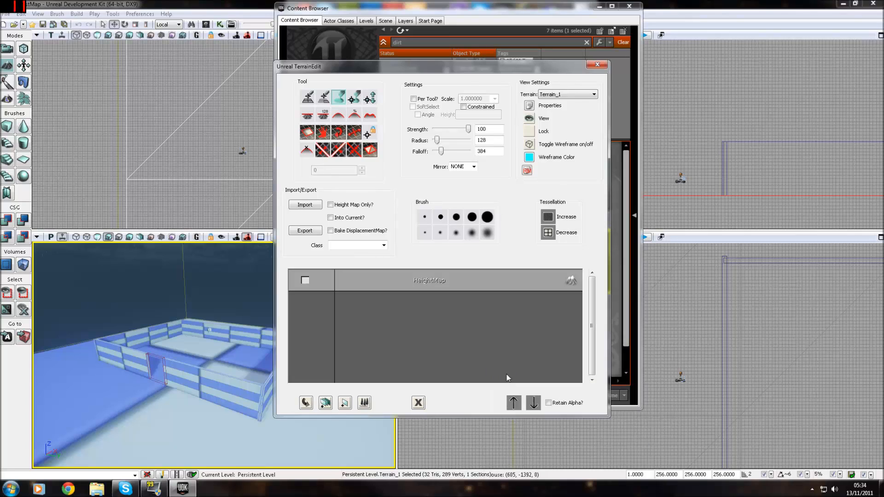
mouse_move(458, 66)
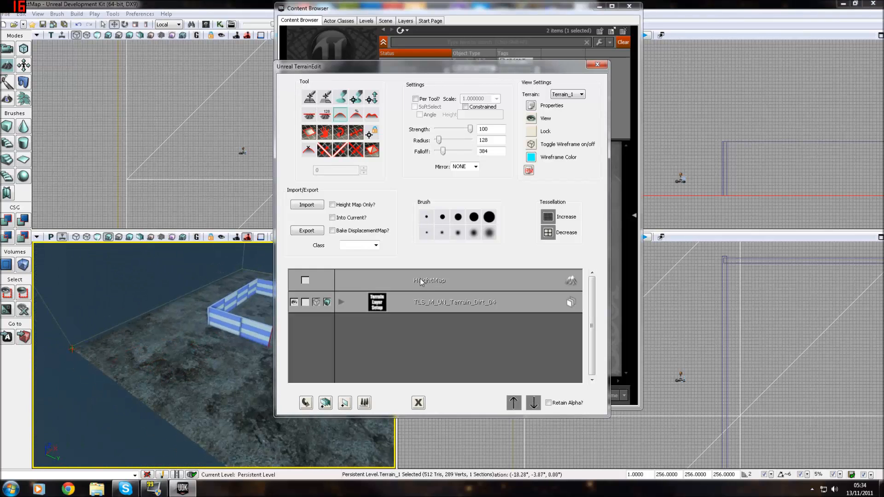
- Select the HeightMap row of Terrain_1 for sculpting after the dirt layer is added
left_click(429, 279)
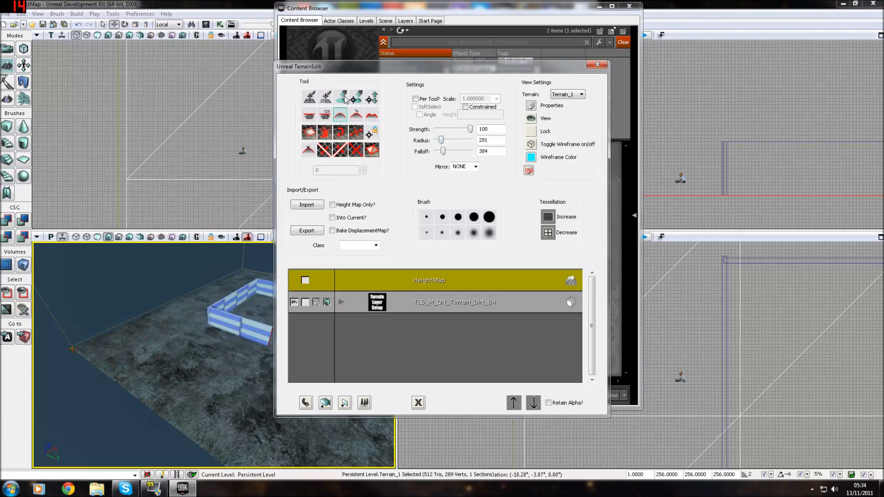
- Choose a different sculpt tool and set the brush to strength 25, radius 112
left_click(340, 97)
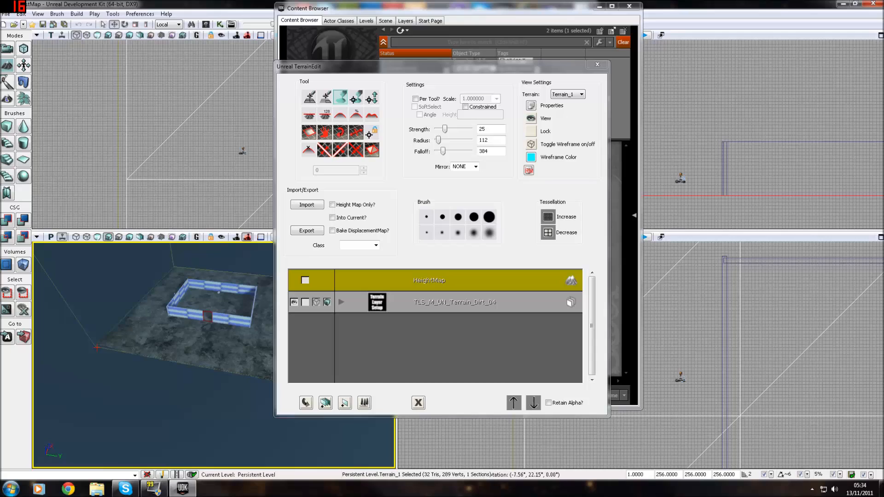
left_click(210, 363)
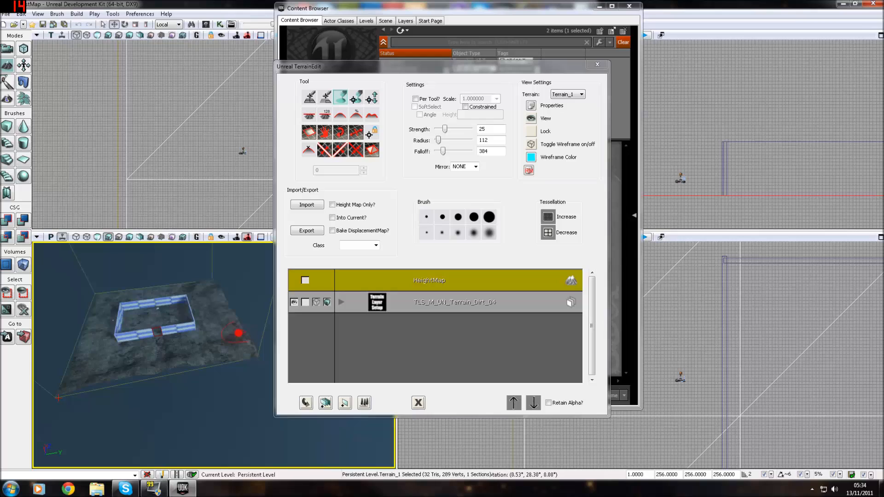
mouse_move(218, 282)
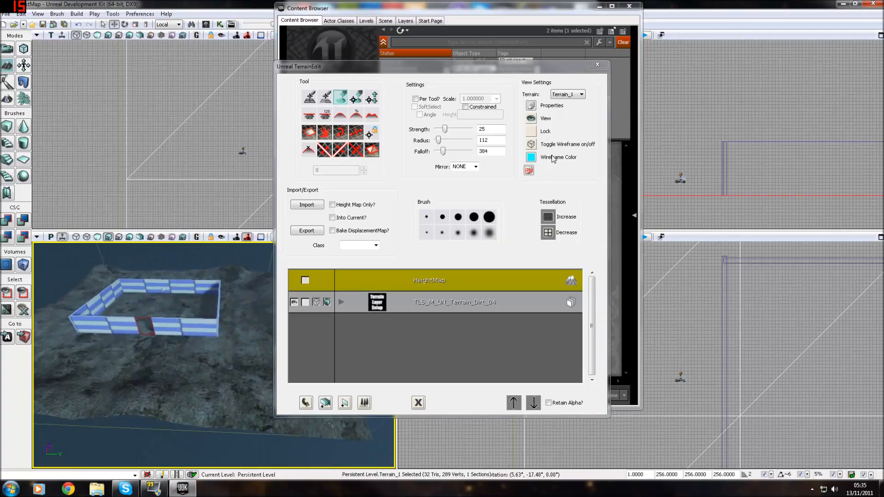
- Search 'grass' then 'groundmast' and select M_GroundMaster_01 for a new terrain layer
left_click(596, 63)
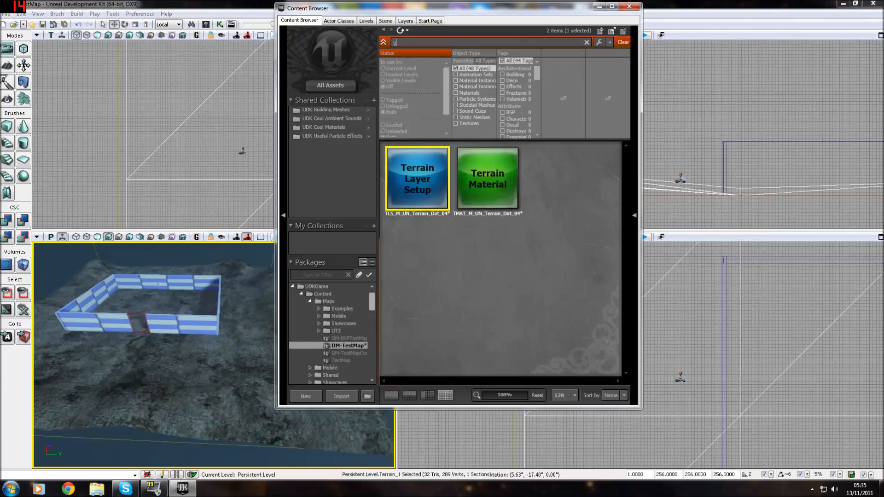
type("grass")
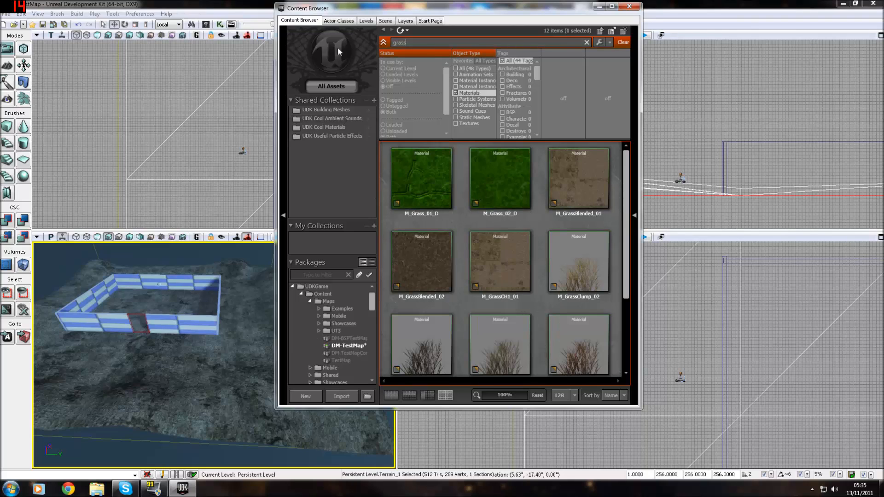
type("groundmaster")
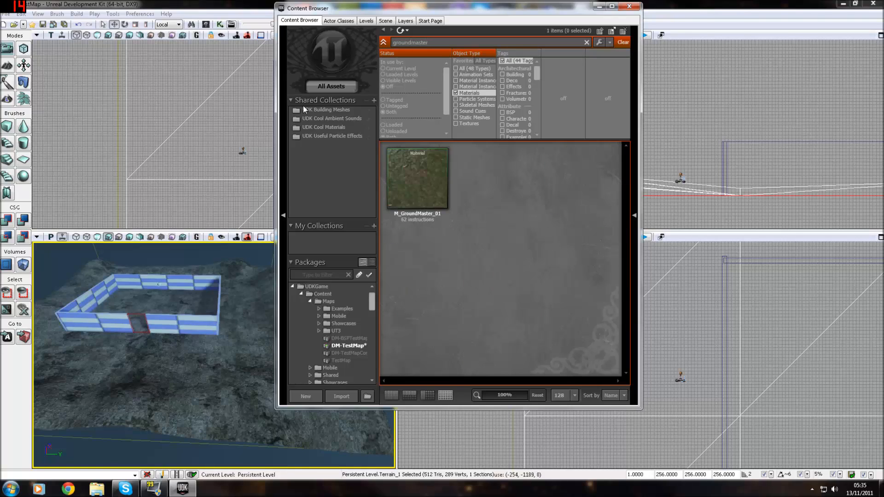
left_click(7, 79)
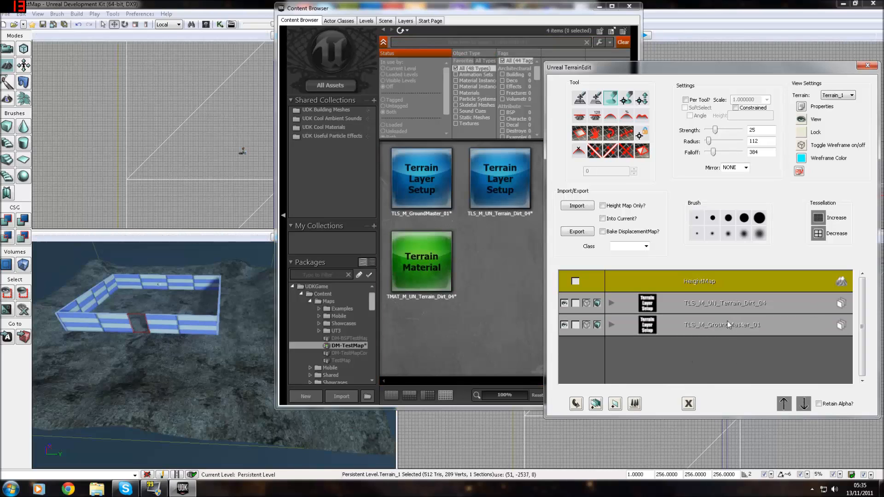
- Select the GroundMaster layer to paint grass onto the terrain around the walls
left_click(722, 324)
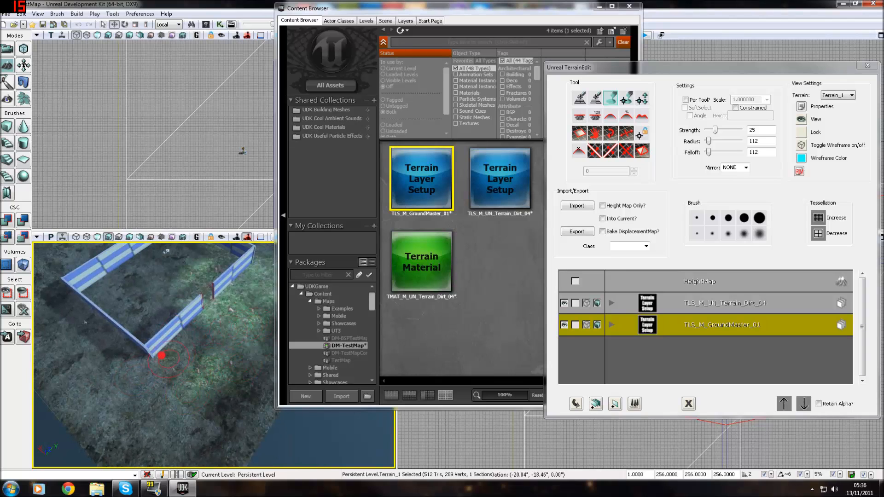
mouse_move(228, 350)
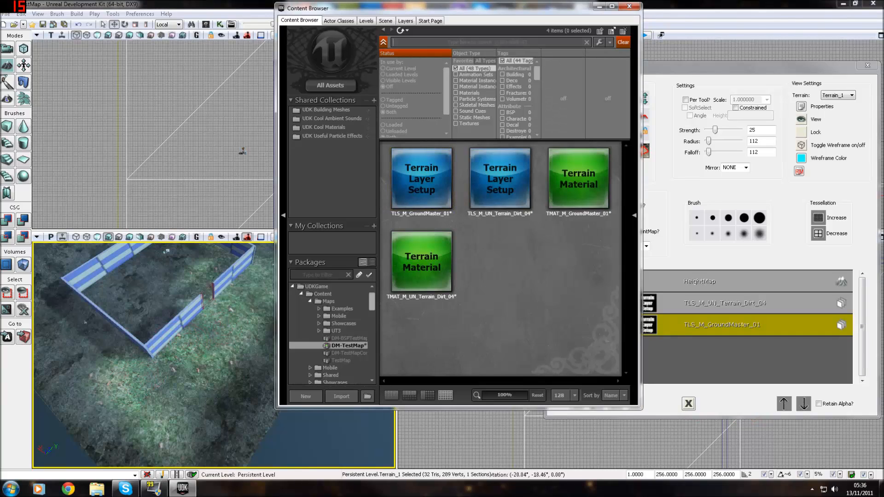
- Search 'rock', add M_CastleRockTile_01 as a third terrain layer and select it for painting
type("rock")
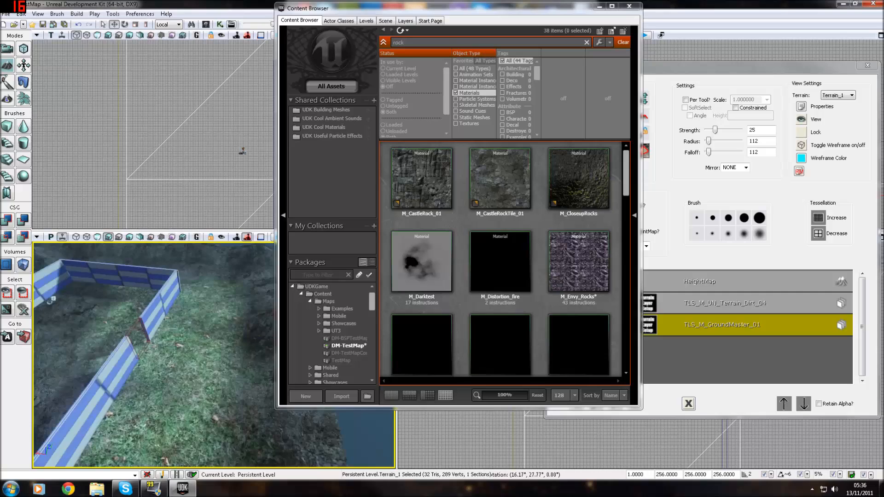
left_click(499, 261)
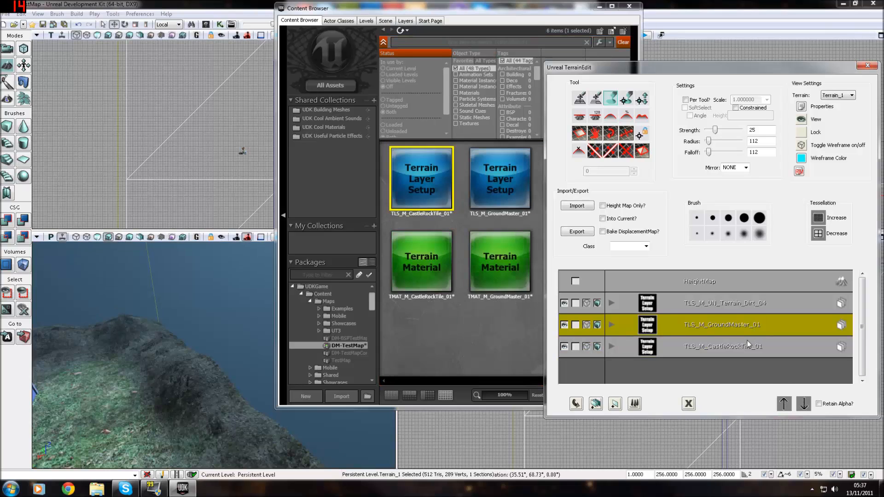
left_click(722, 347)
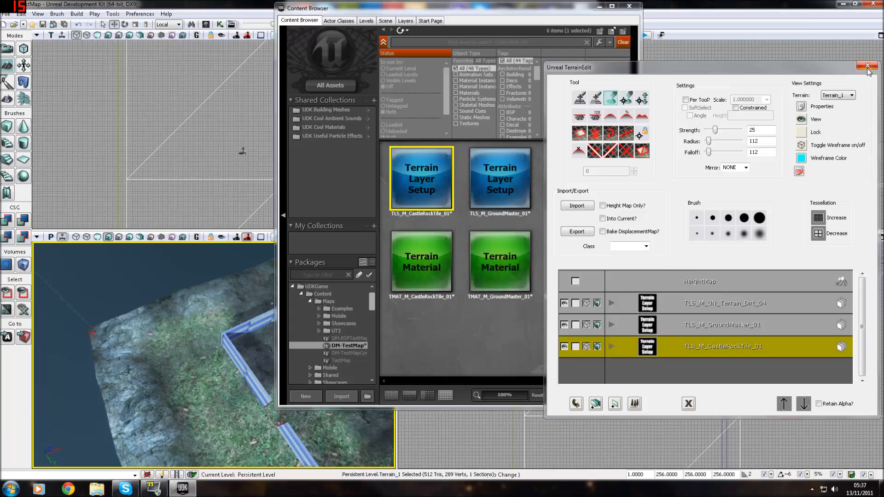
- Close Terrain Edit, filter the Content Browser for 'wall' materials and apply M_BlockWall_02_D to a wall surface
left_click(869, 67)
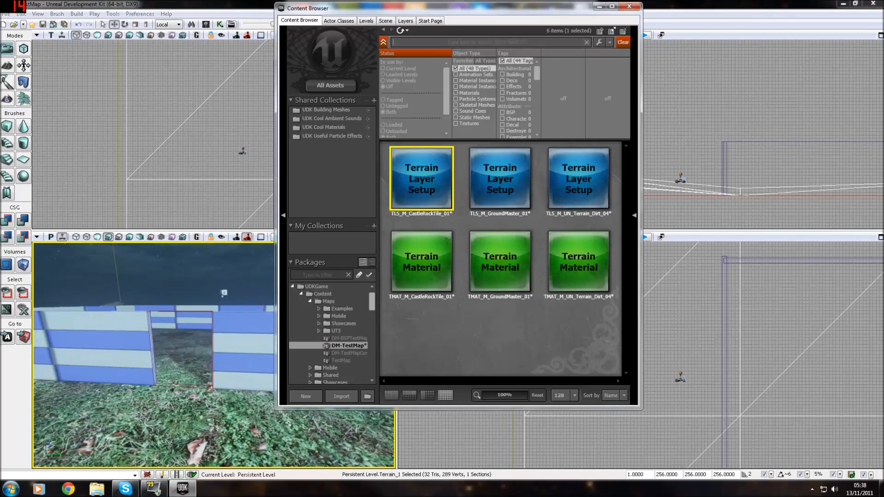
type("wall")
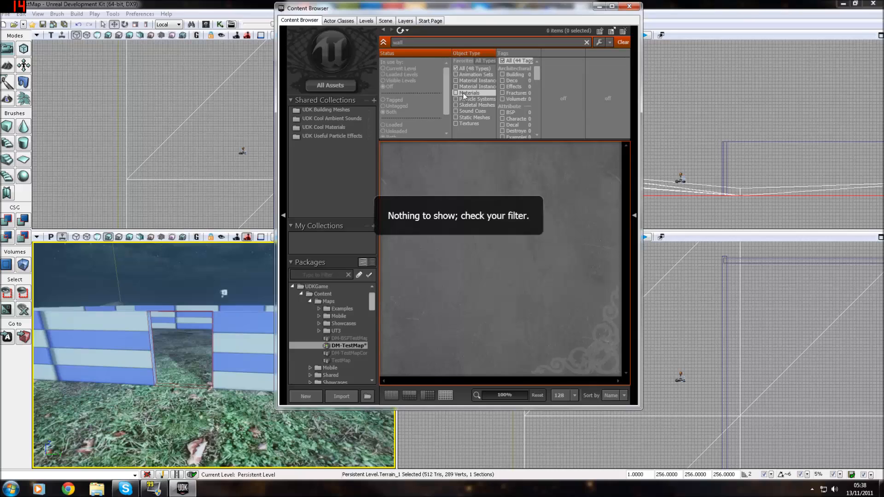
left_click(455, 92)
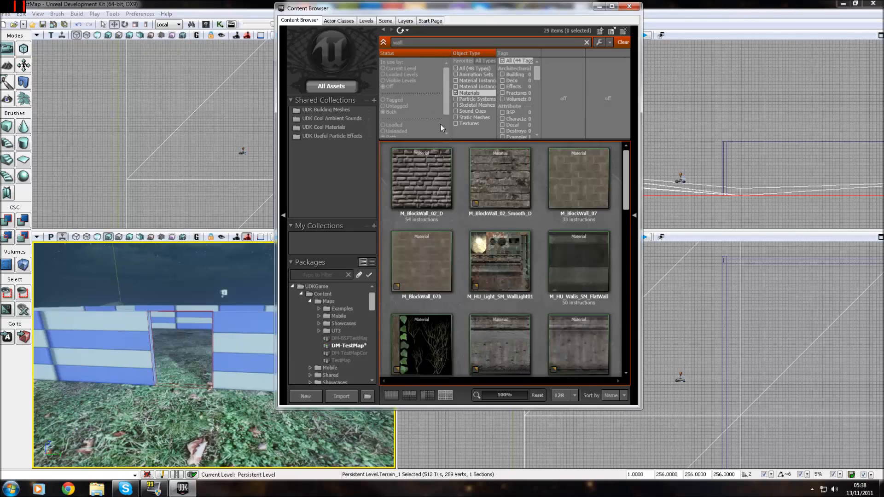
left_click(421, 178)
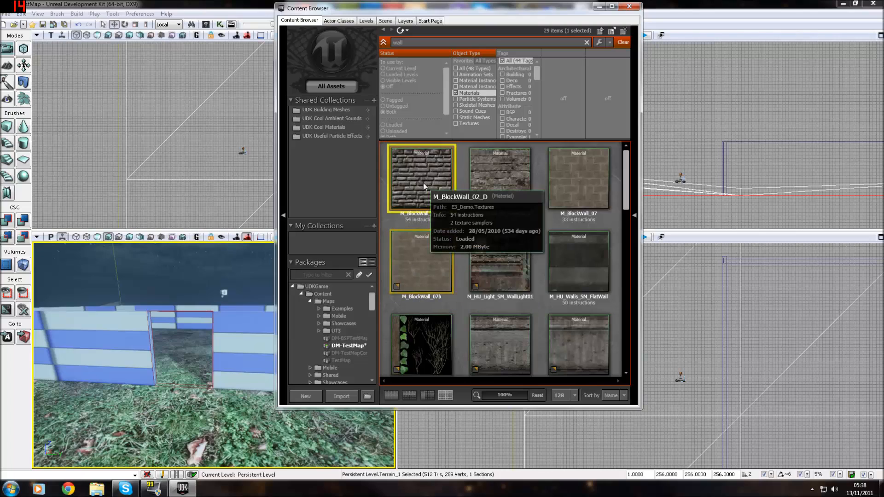
right_click(247, 341)
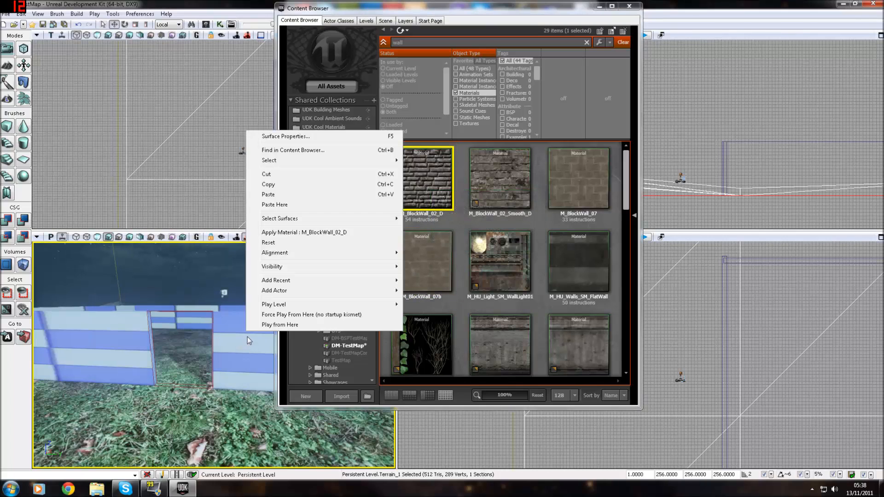
mouse_move(249, 337)
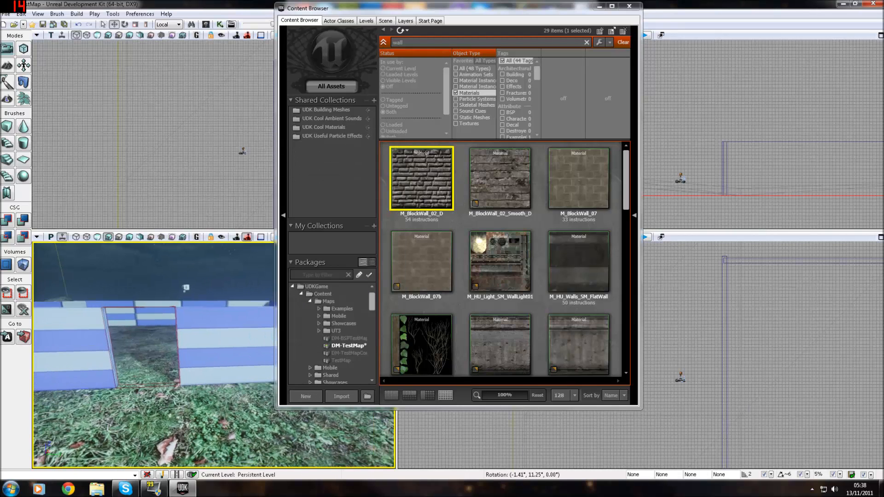
scroll("down", 3)
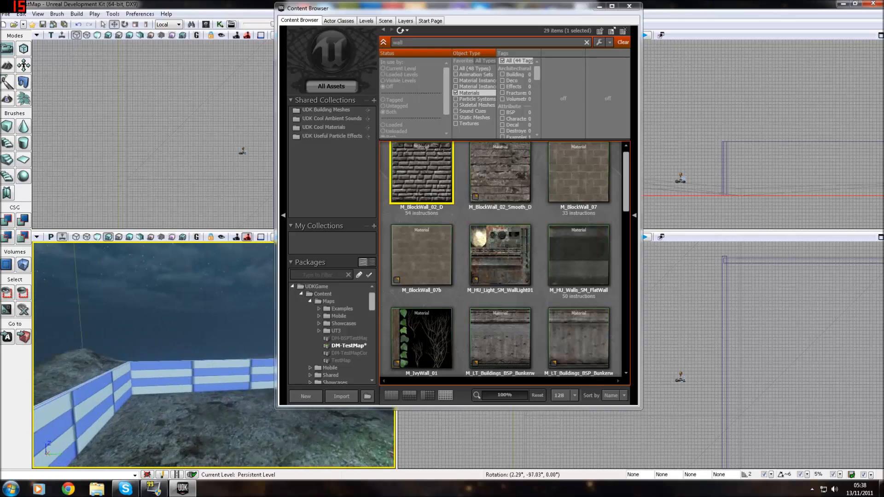
- Apply the M_BlockWall_07b material to the BSP wall surfaces in the viewport
left_click(421, 255)
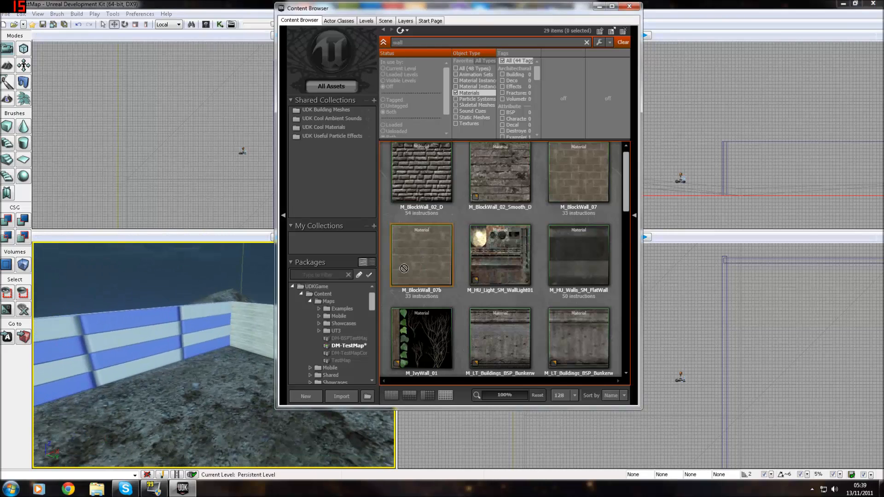
left_click(421, 255)
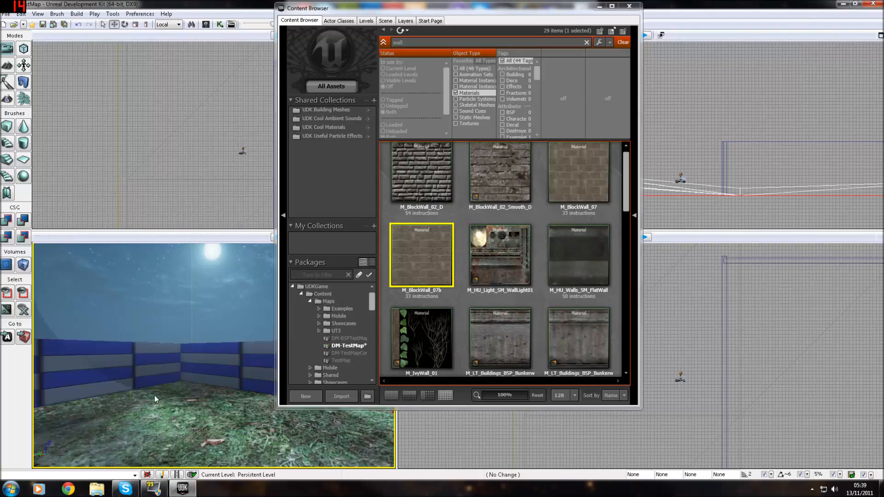
left_click(155, 399)
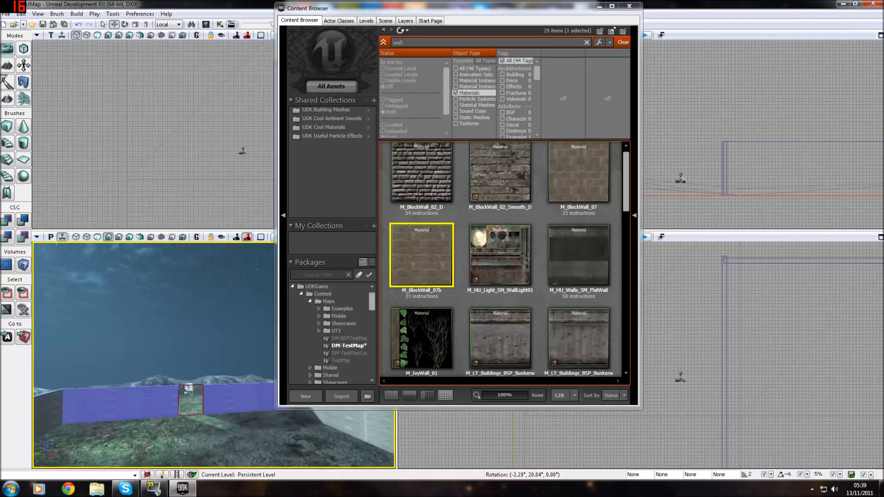
- Filter to Static Meshes and place the S_HU_Walls_SM_Flat wall mesh in the level
left_click(455, 117)
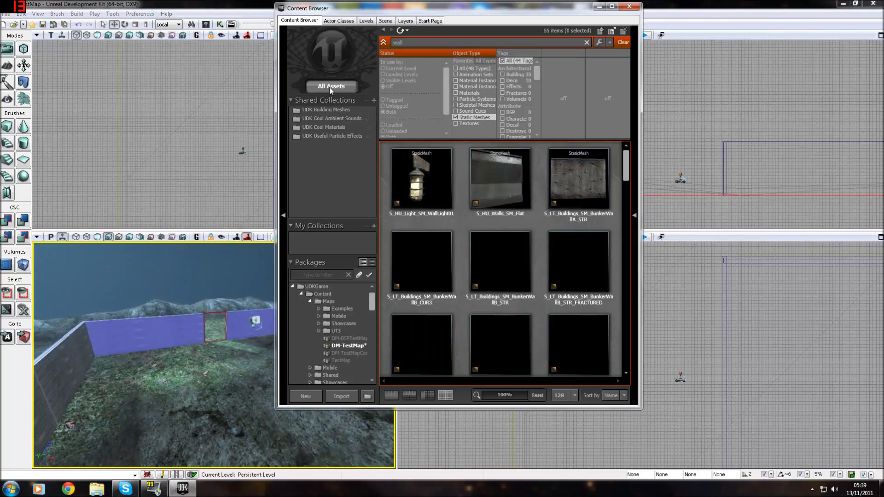
left_click(499, 179)
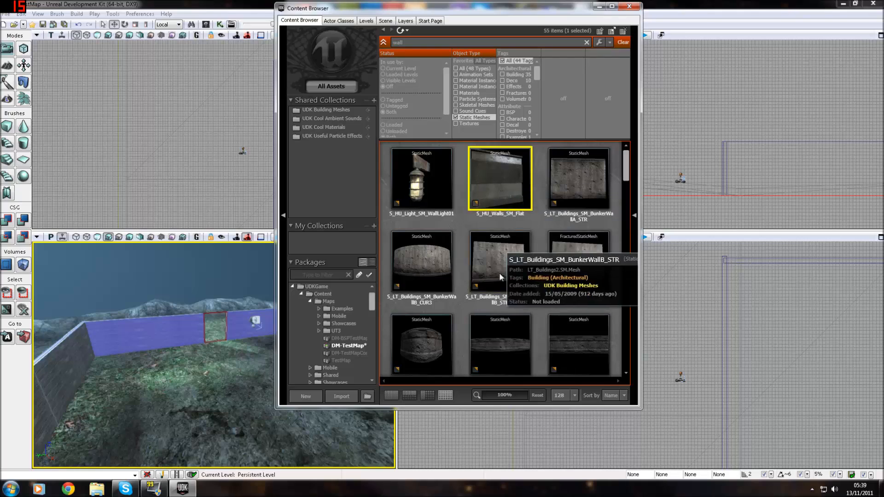
left_click(499, 262)
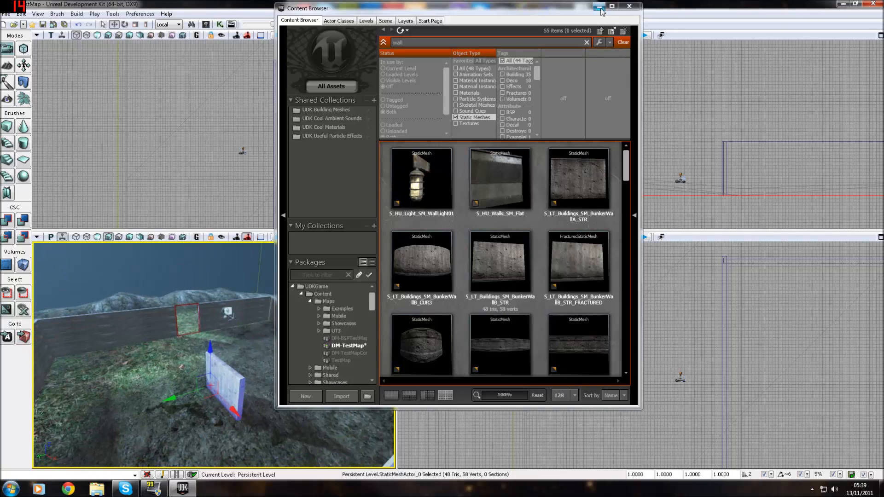
- Switch the filter back to Materials and select M_HU_Walls_SM_FlatWall
left_click(457, 93)
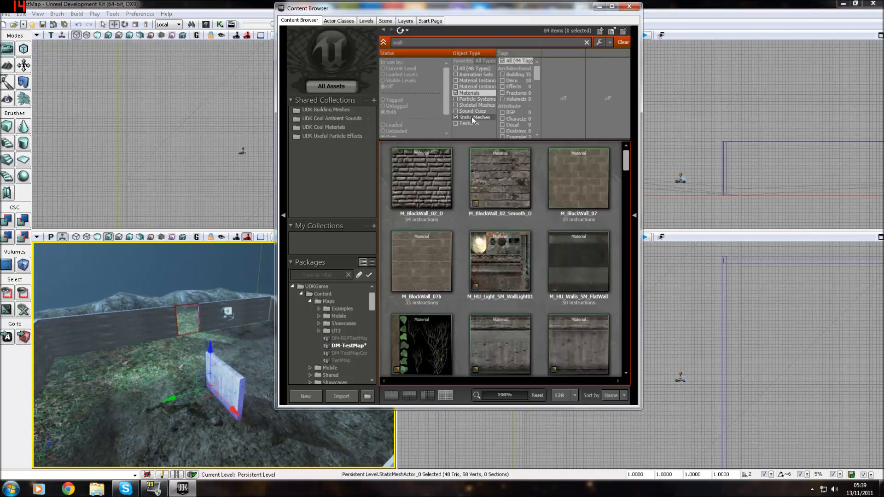
left_click(457, 117)
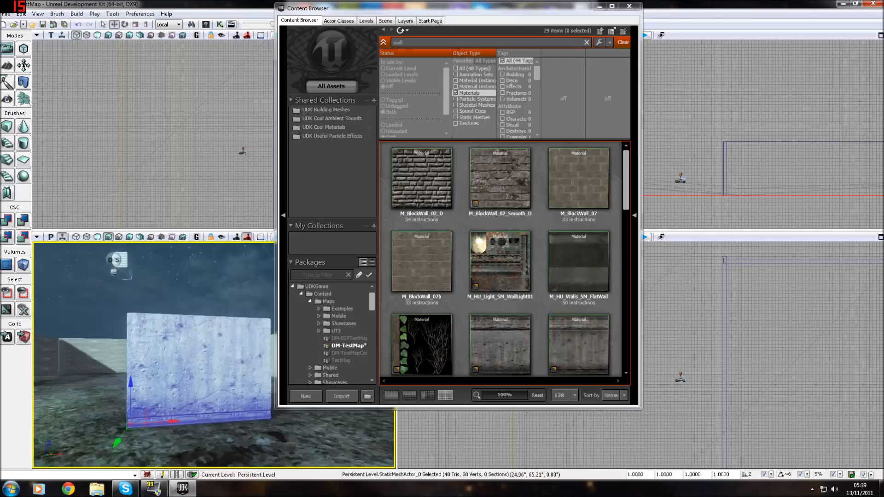
left_click(578, 263)
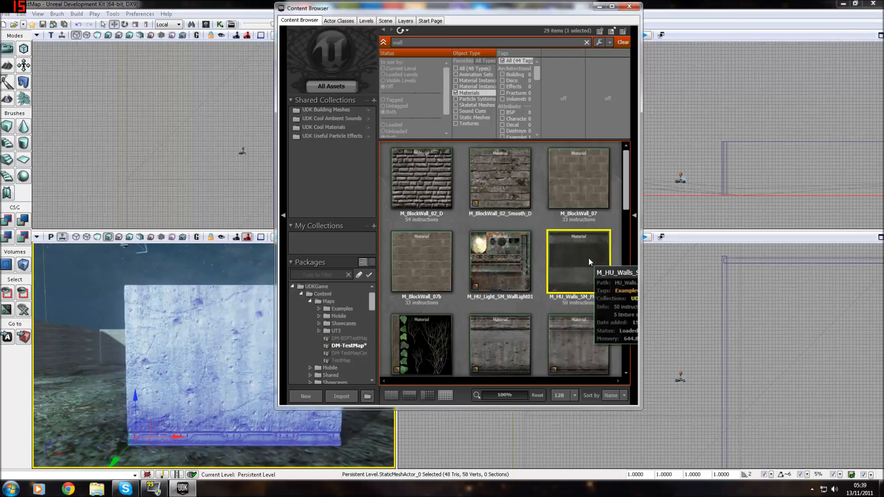
left_click(577, 260)
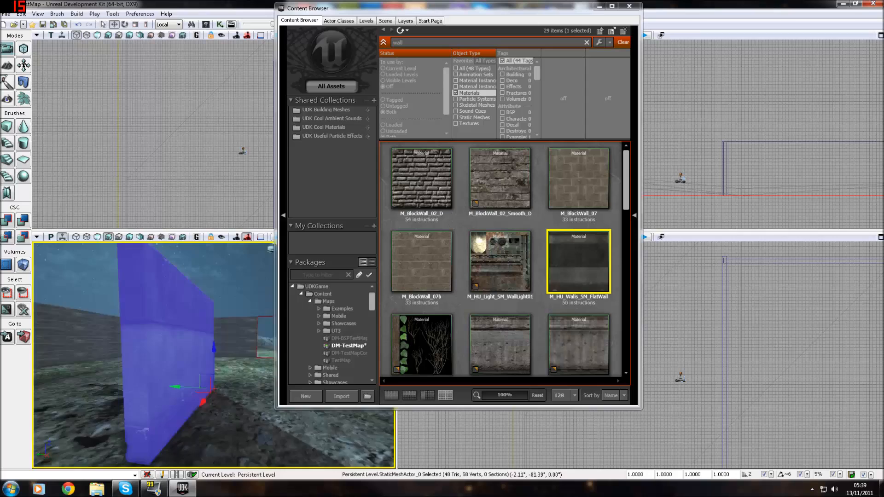
- Assign M_BlockWall_07b from the Content Browser to the flat static-mesh wall
left_click(421, 260)
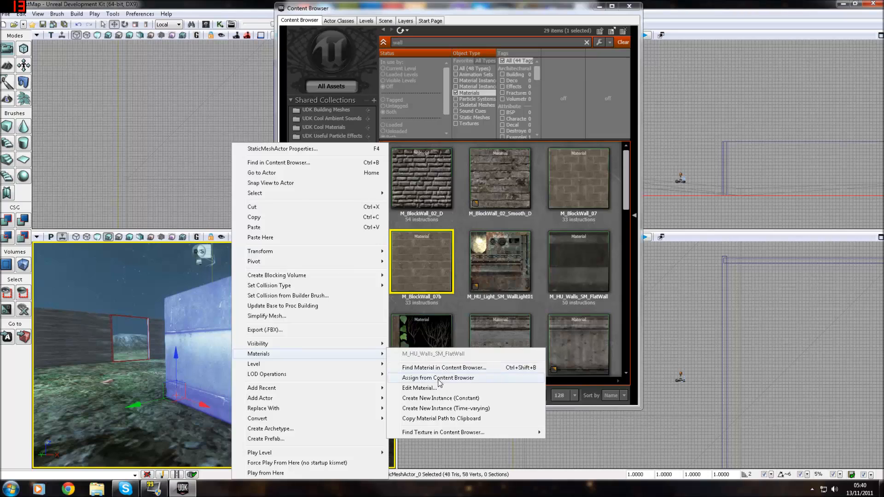
left_click(438, 377)
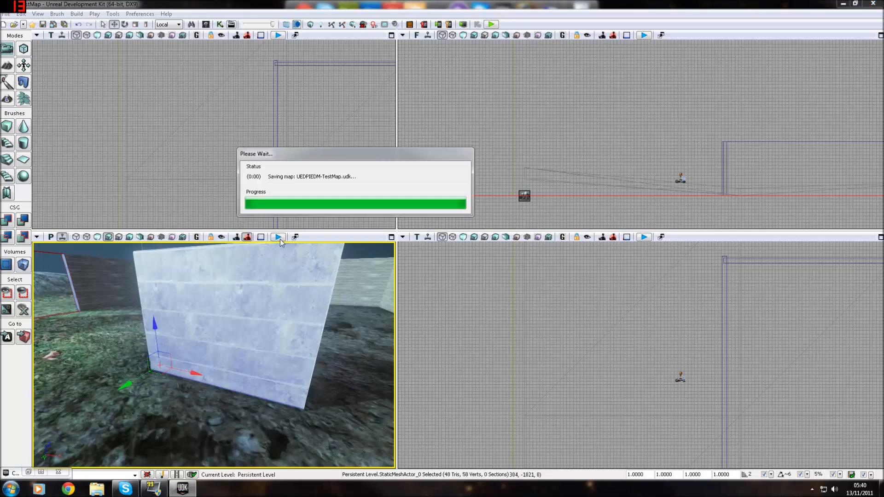
- Run the level in a play-in-editor session beside the textured wall
left_click(277, 237)
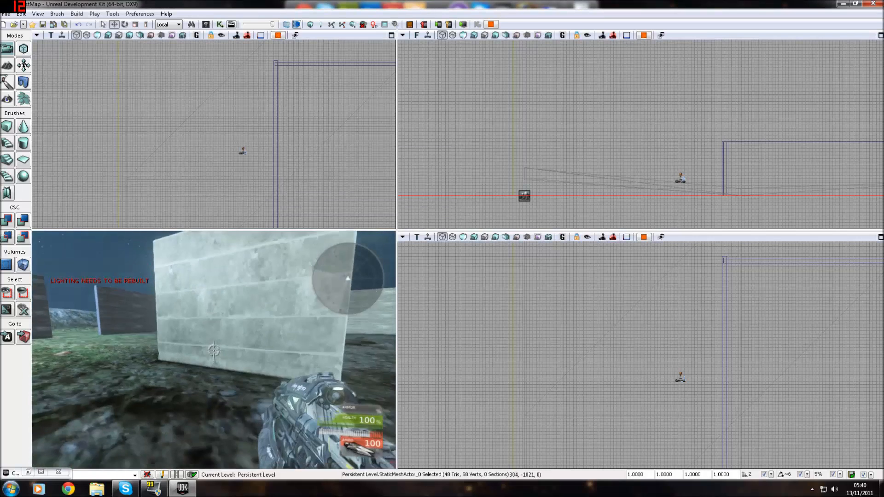